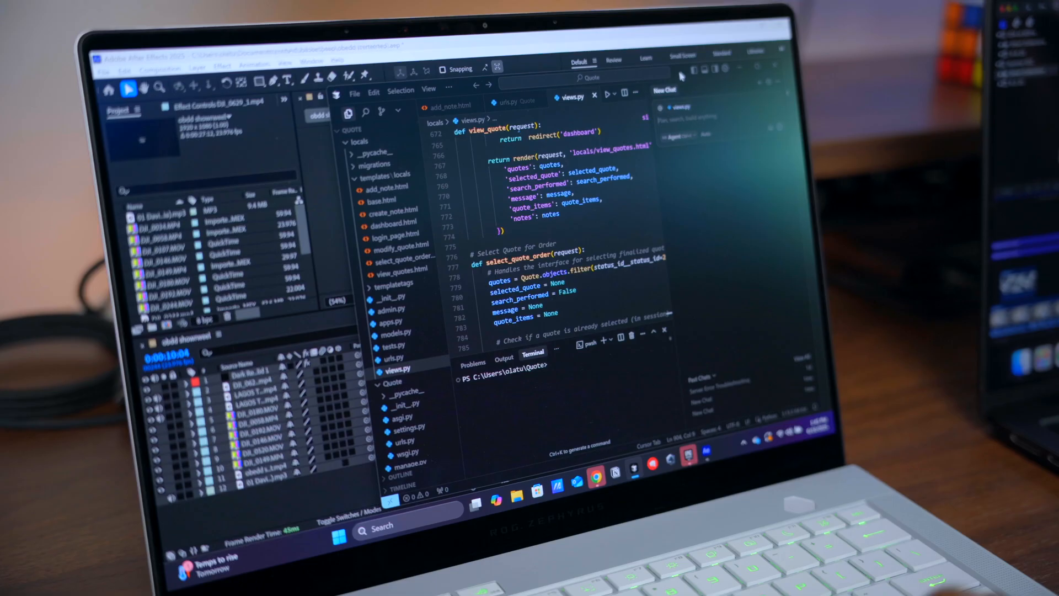
{"action": "key", "text": "Win+Tab"}
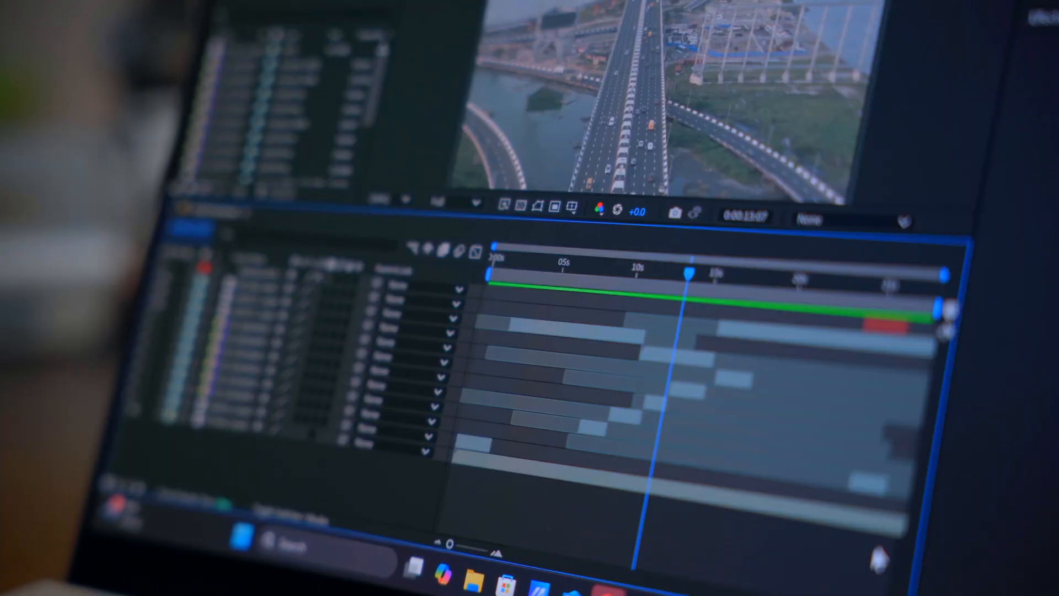
{"action": "left_click", "coordinate": [527, 260]}
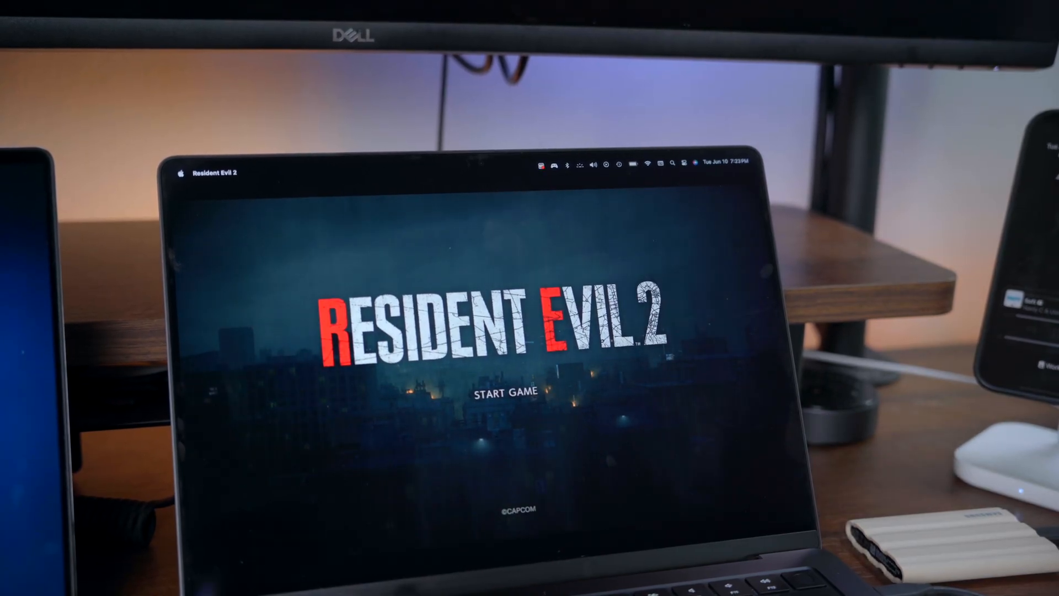
{"action": "left_click", "coordinate": [512, 395]}
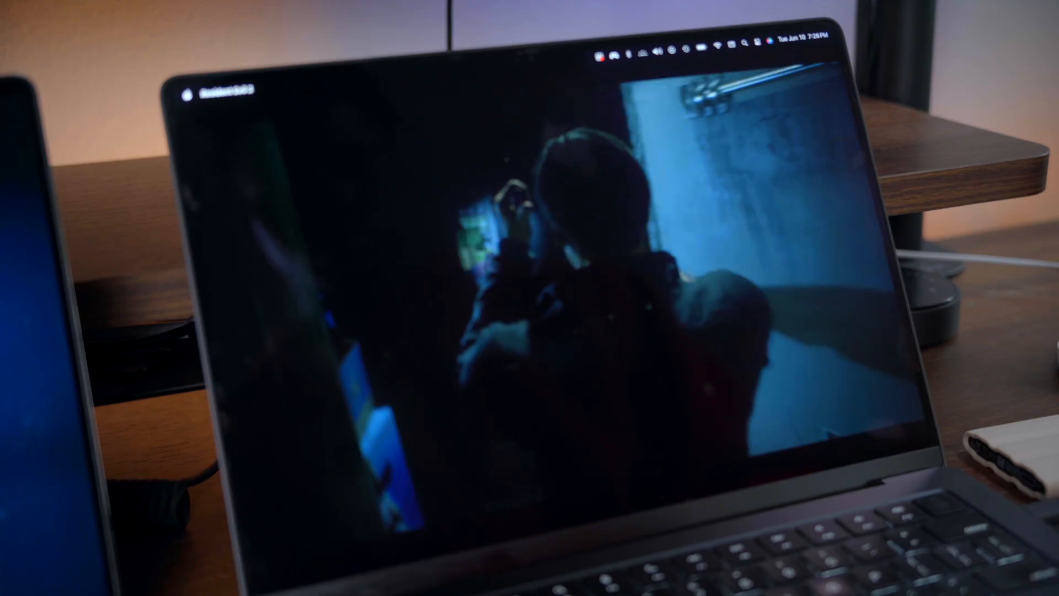